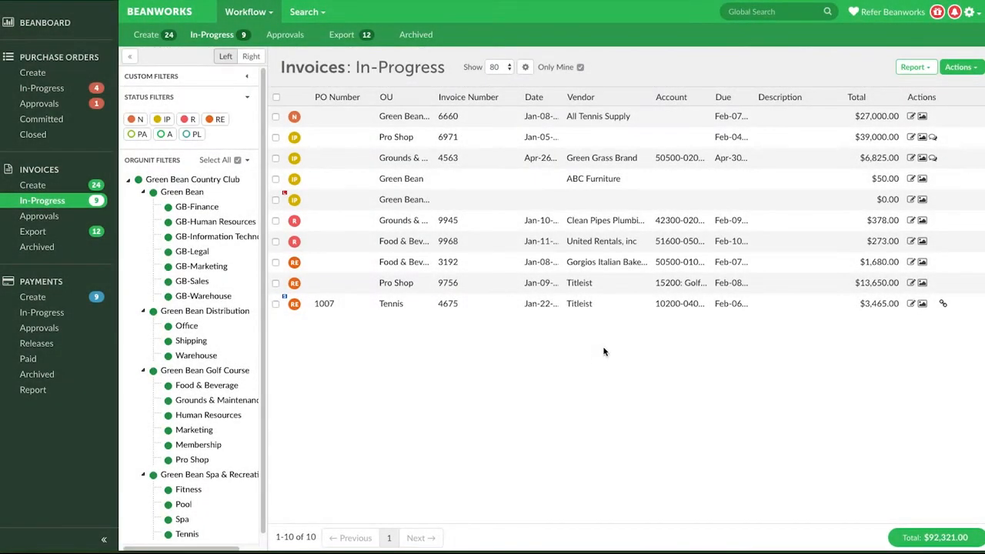
mouse_move(911, 157)
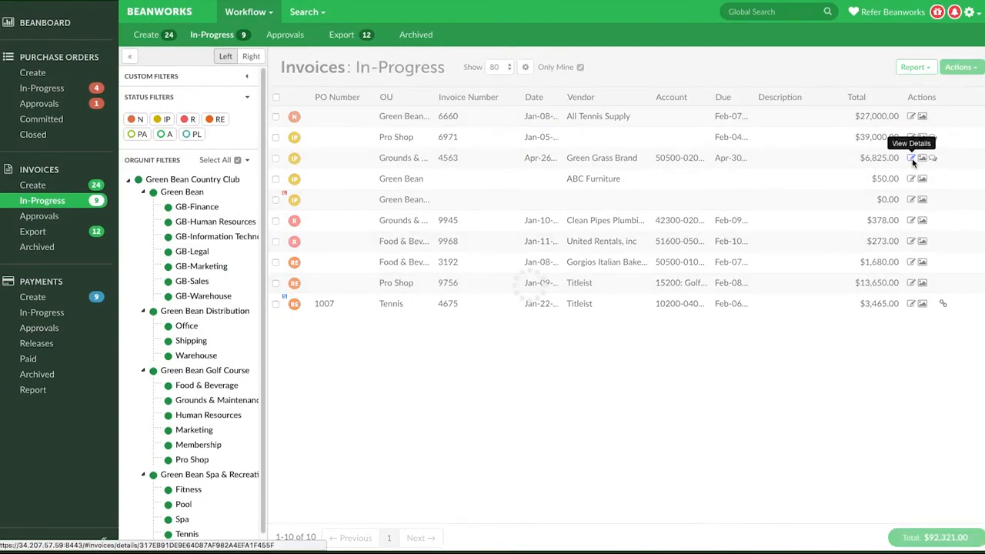
View Green Grass Brand invoice 4563 ($6,825.00) and list its available actions
click(911, 157)
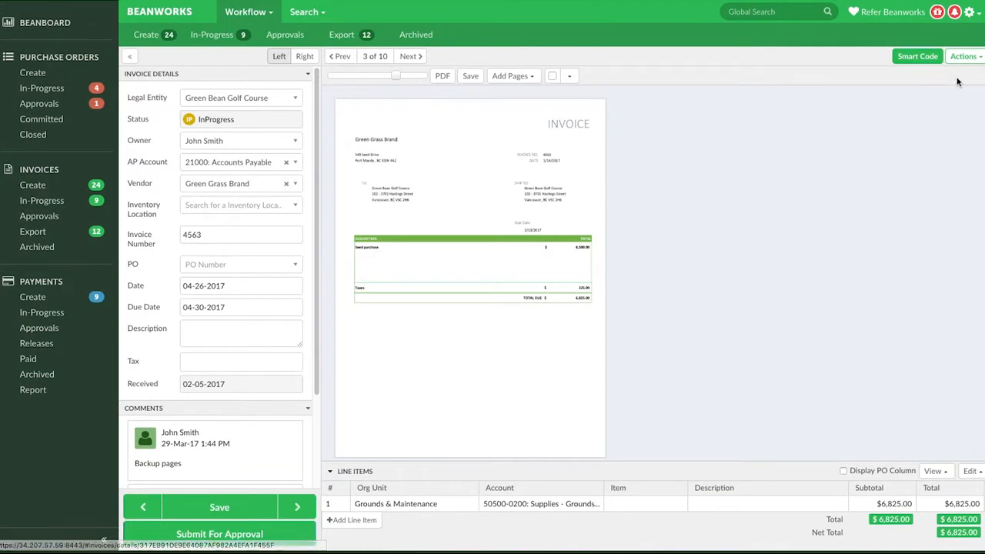
click(963, 55)
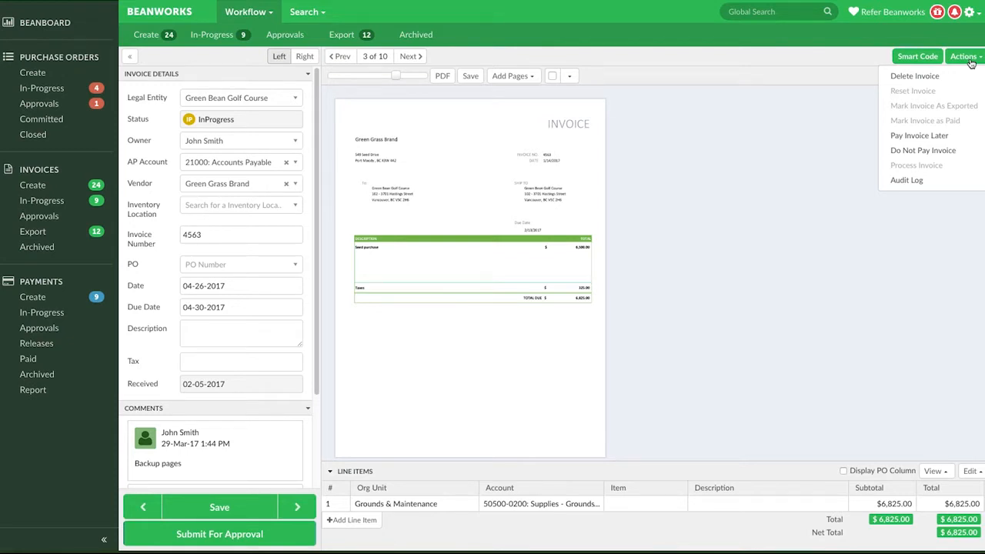
Delete invoice 4563, then search for it with the D status filter enabled
click(914, 76)
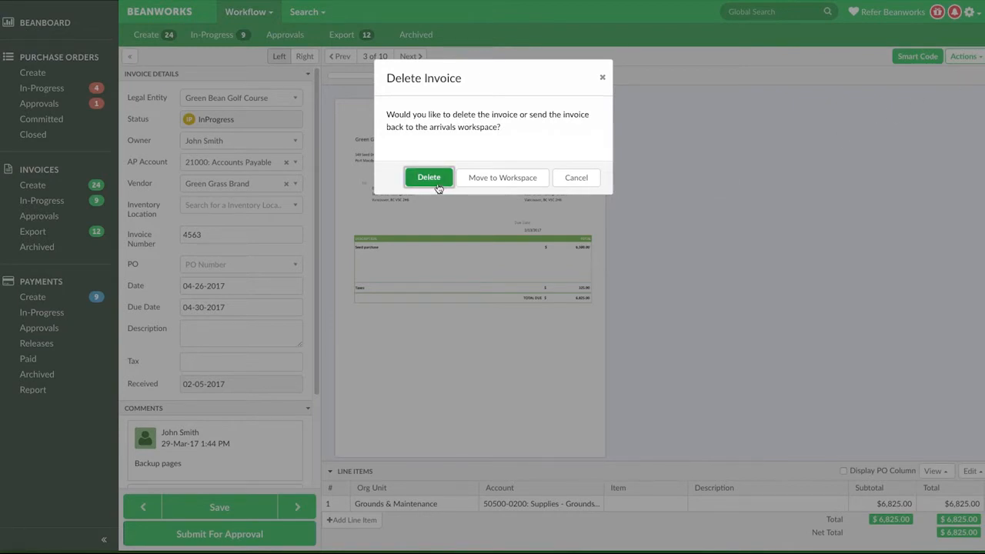
click(428, 177)
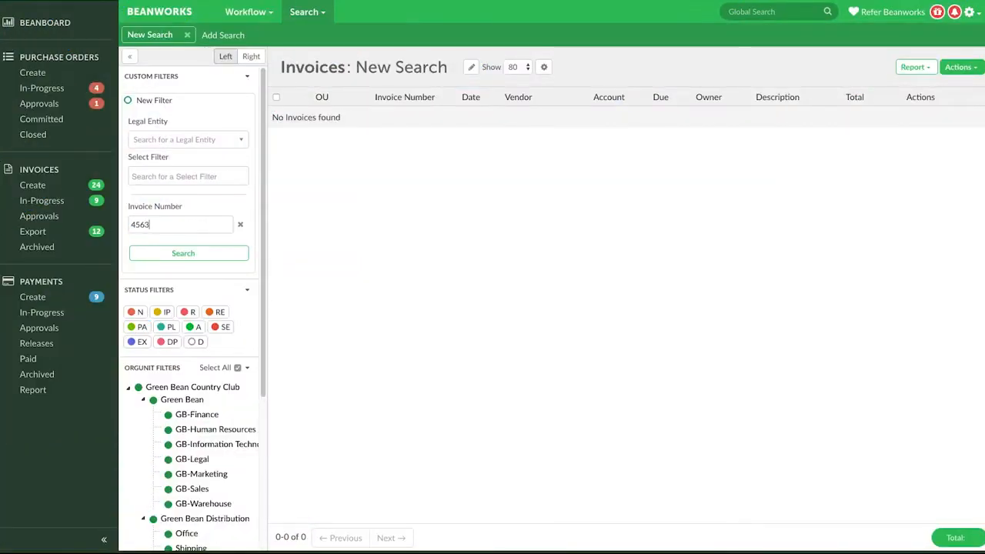
click(183, 253)
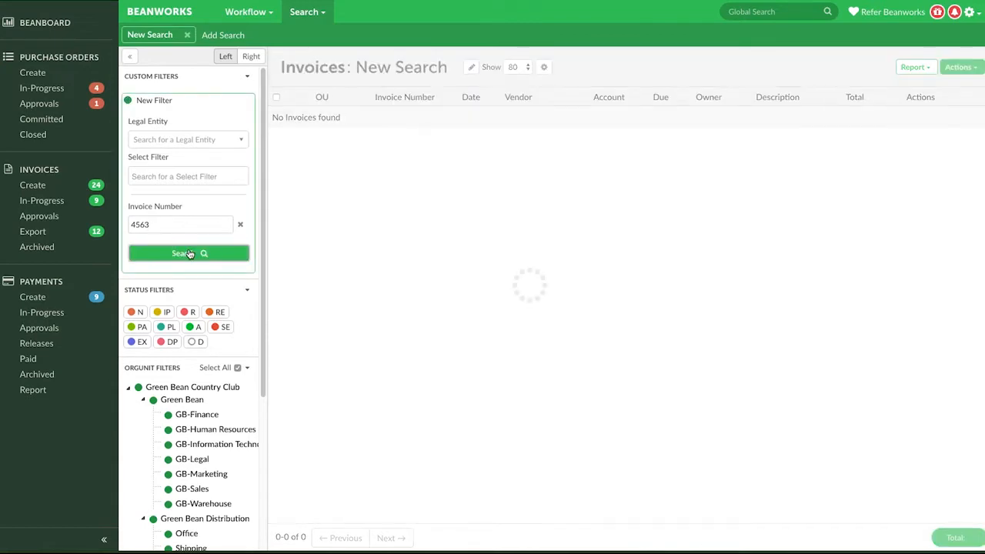
click(188, 253)
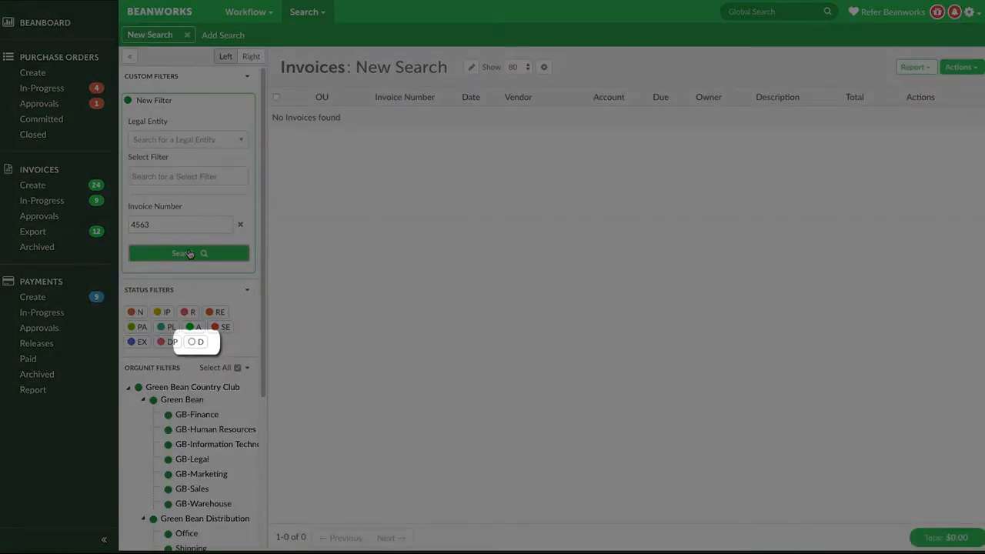
click(183, 252)
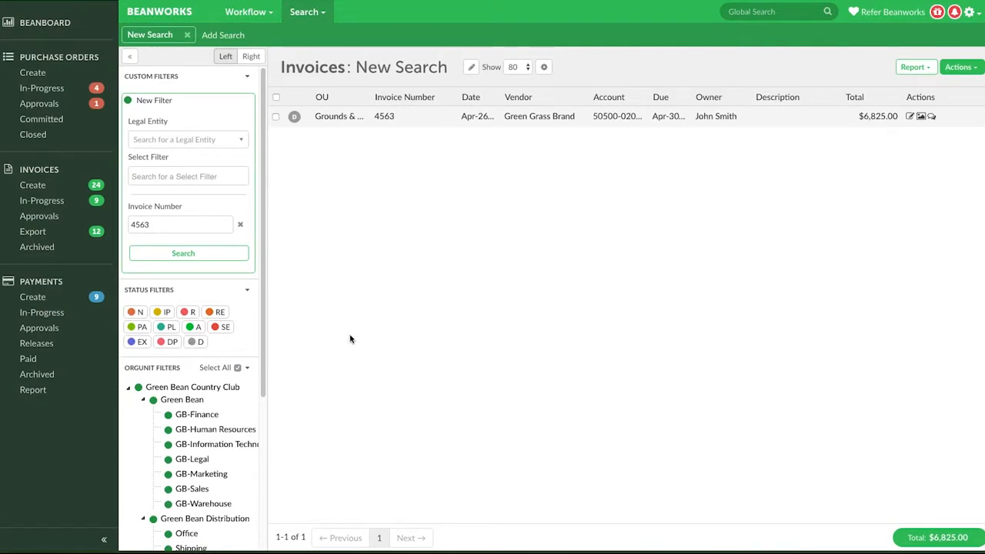
Reset the deleted invoice 4563 from its Actions menu so it shows Reset status
click(911, 117)
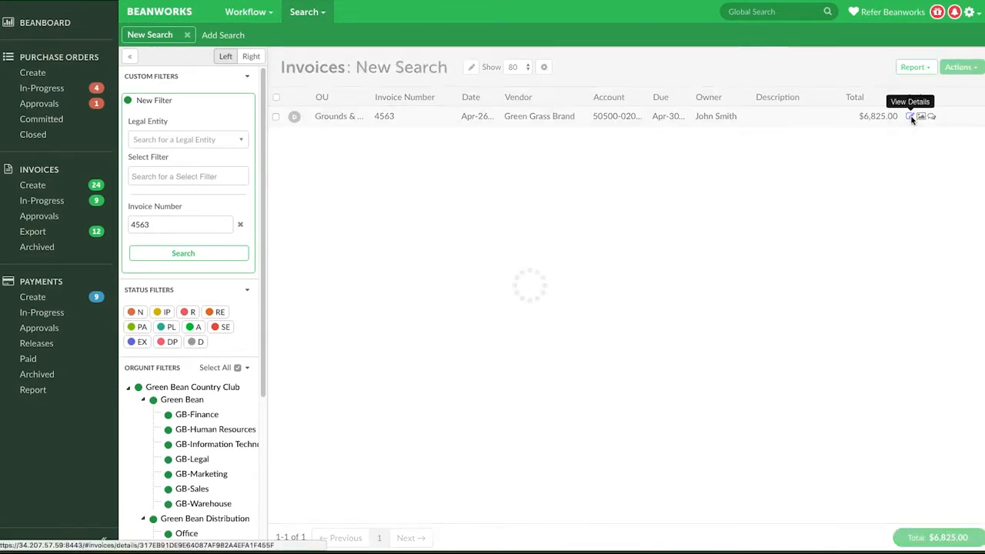
click(911, 117)
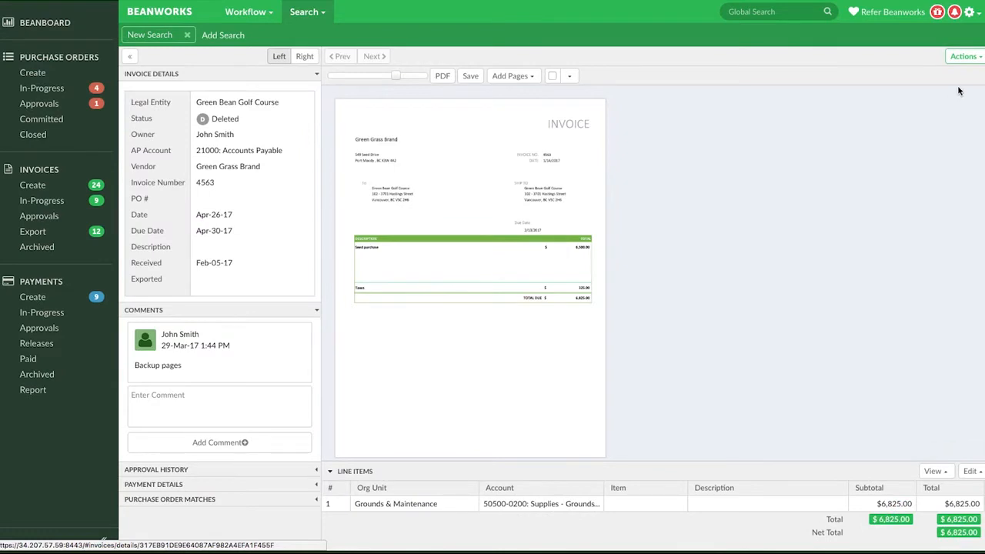
click(963, 56)
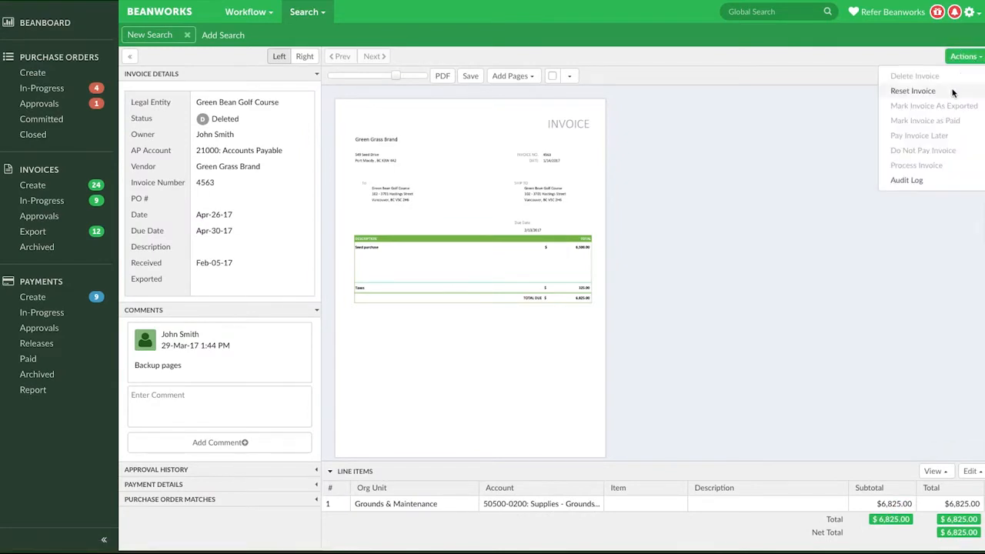
click(915, 90)
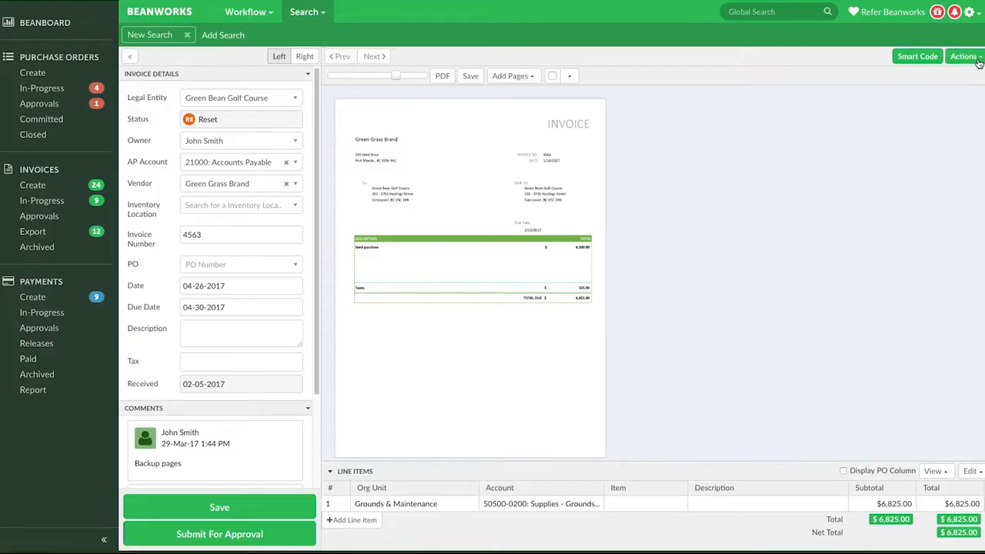
Mark invoice 4563 as Pay Invoice Later and return to the In-Progress invoice list
click(963, 56)
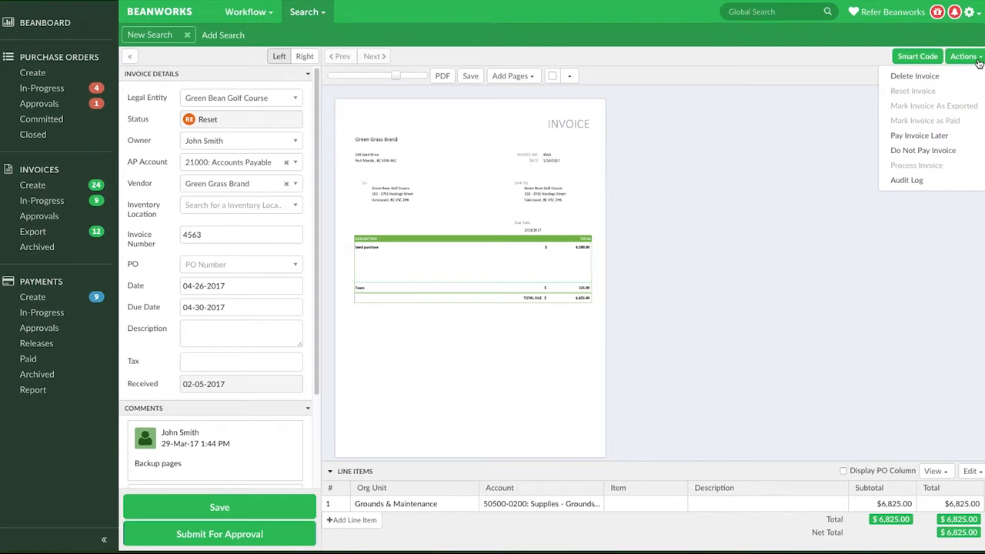
mouse_move(918, 135)
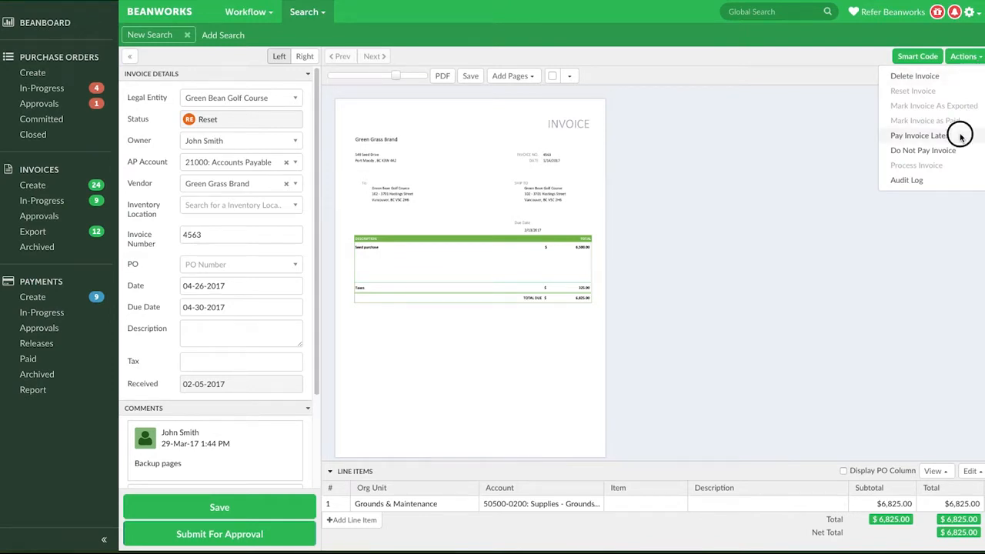
click(920, 136)
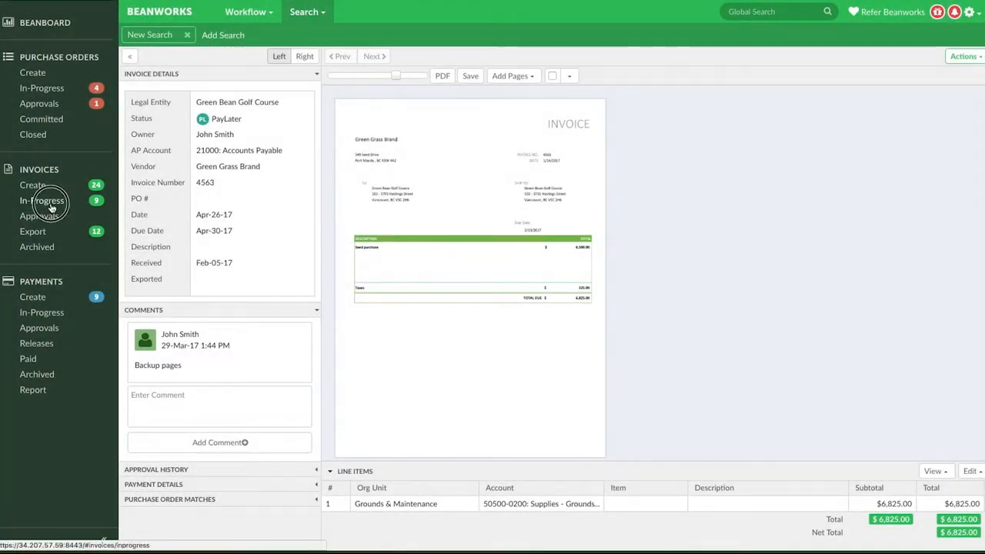
click(44, 200)
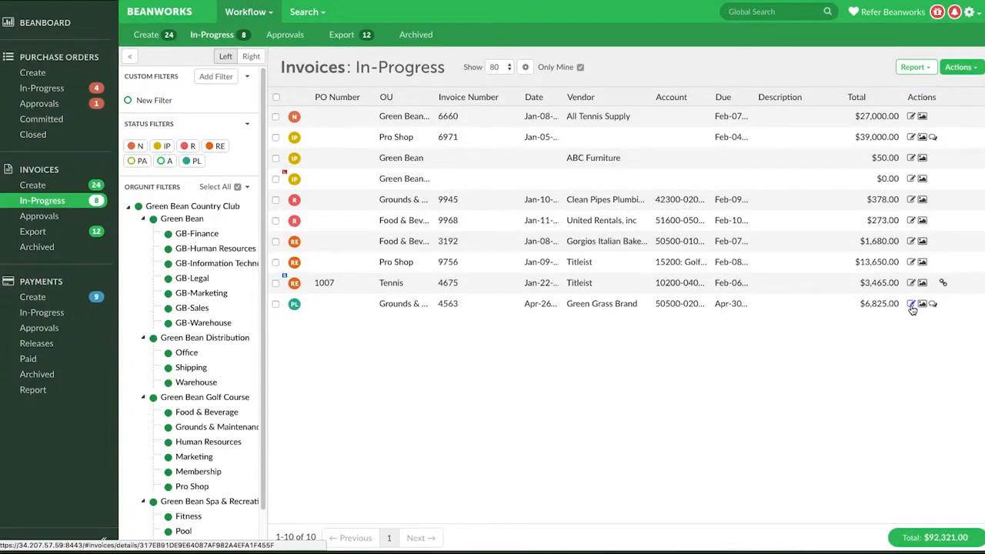
Process pay-later invoice 4563 so it returns to InProgress status
click(911, 303)
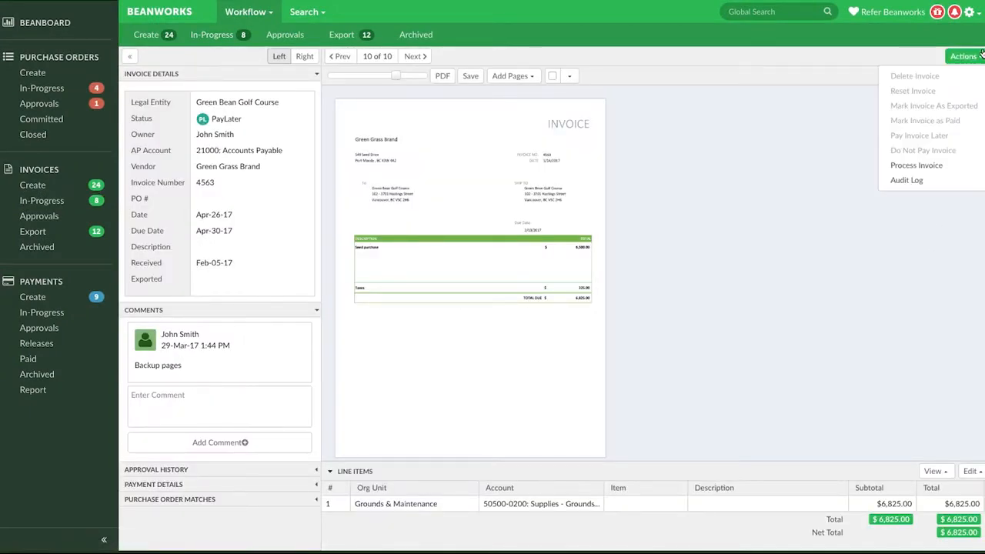
click(917, 165)
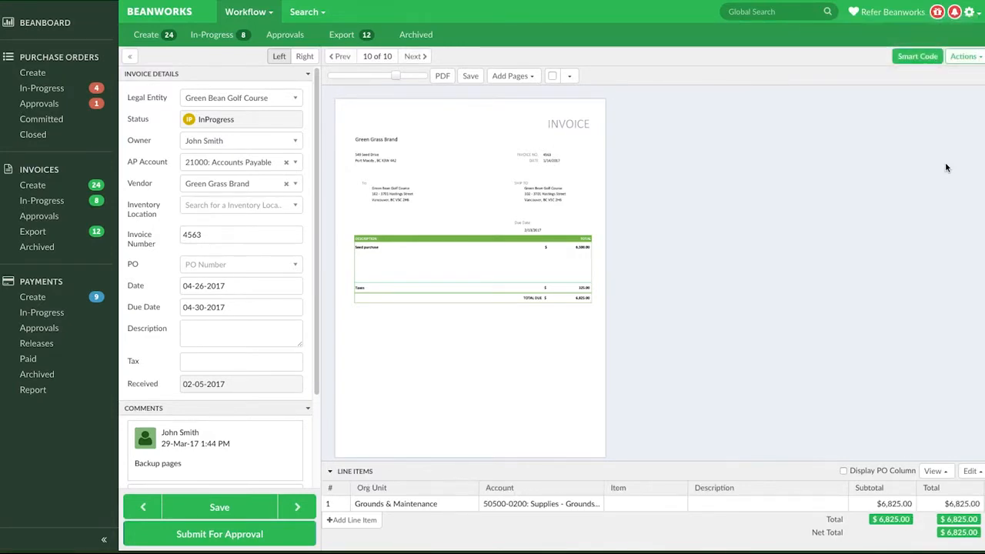
mouse_move(976, 80)
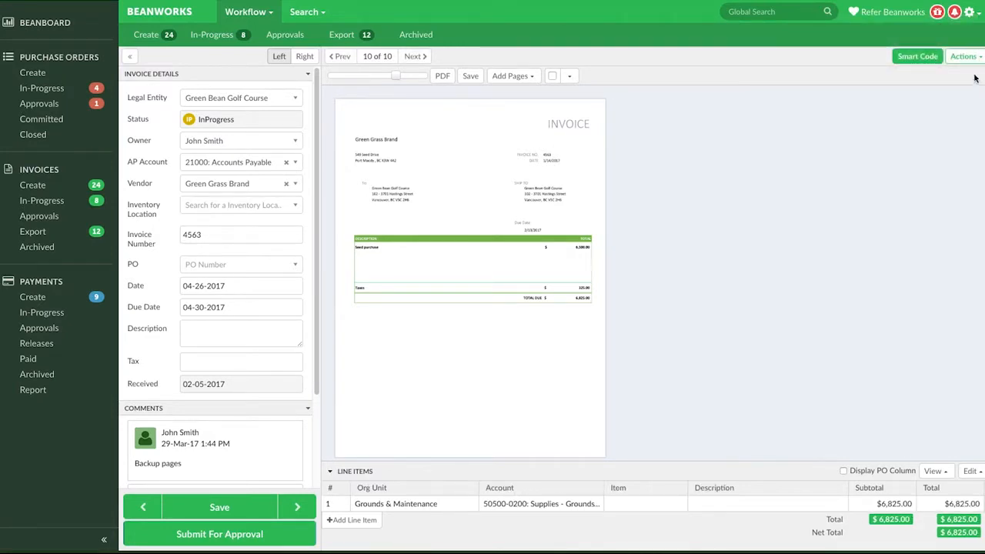
Mark invoice 4563 as Do Not Pay from its Actions menu
click(965, 55)
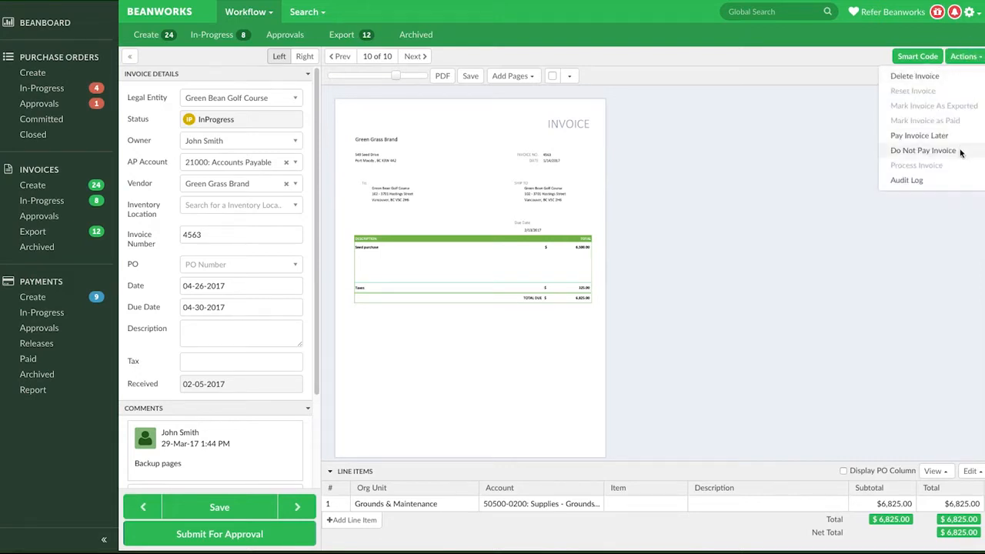
click(923, 151)
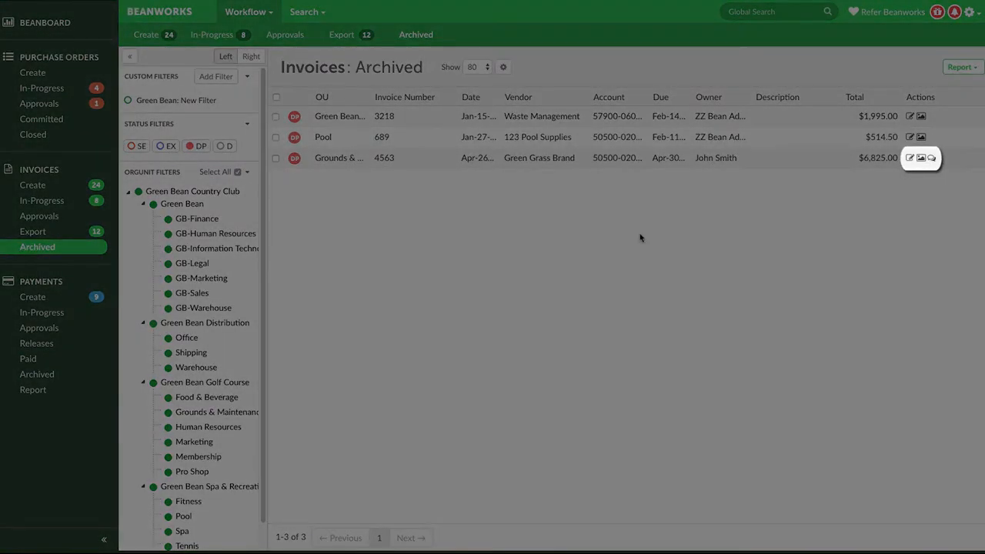
Process archived do-not-pay invoice 4563 back to InProgress status
click(909, 157)
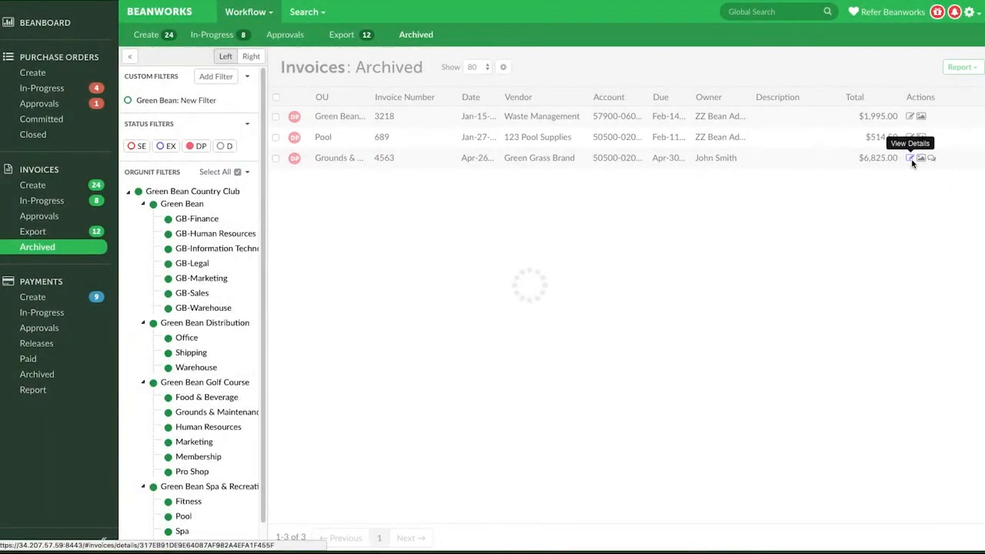
click(910, 157)
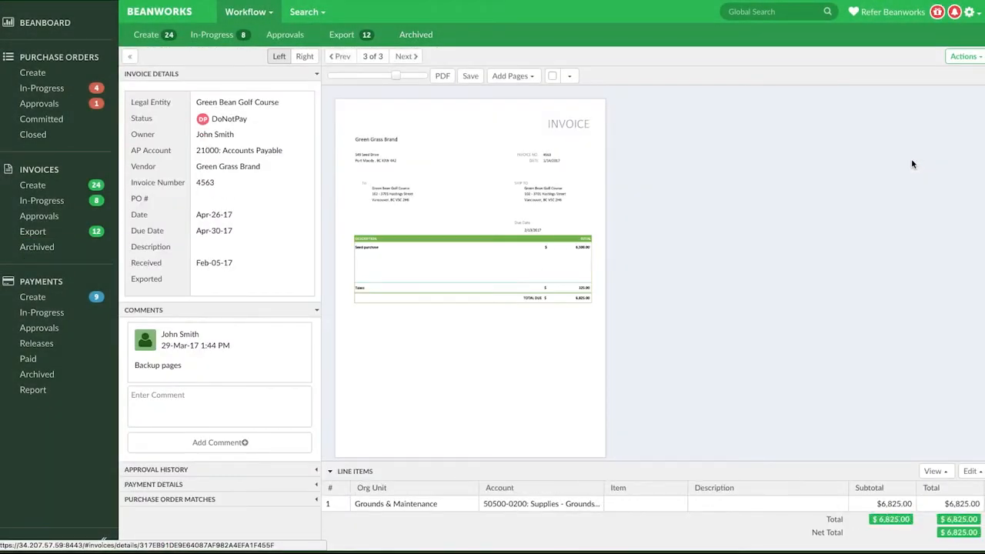
click(964, 55)
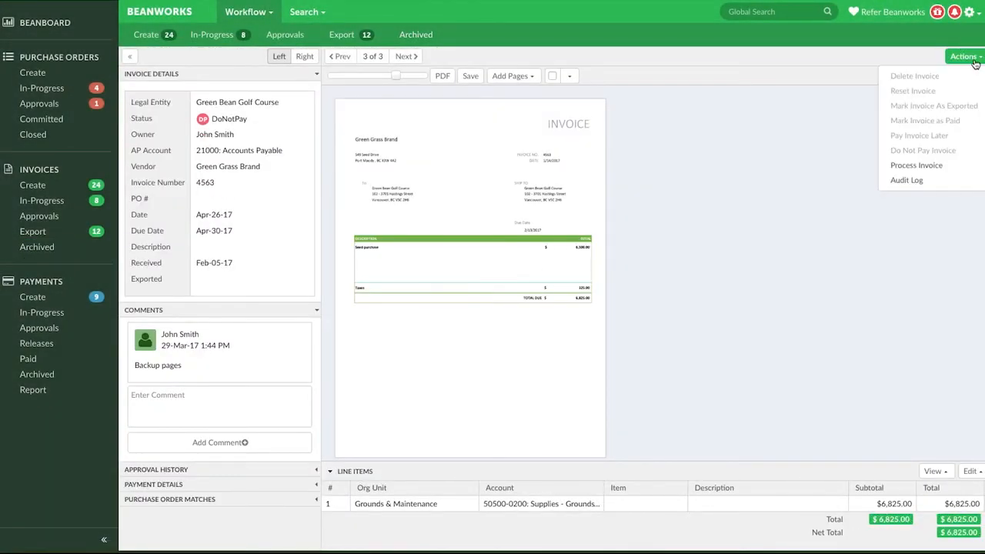
click(917, 165)
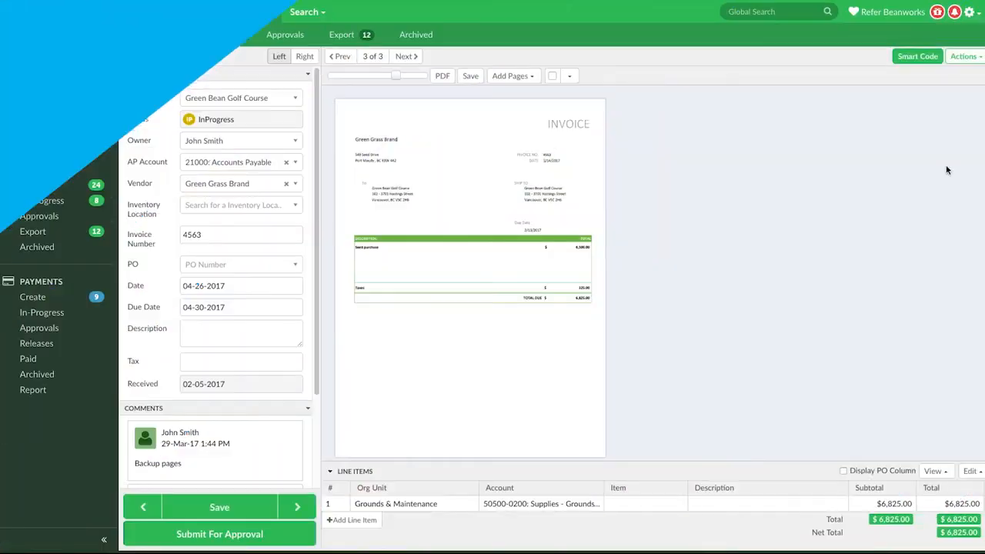
click(304, 12)
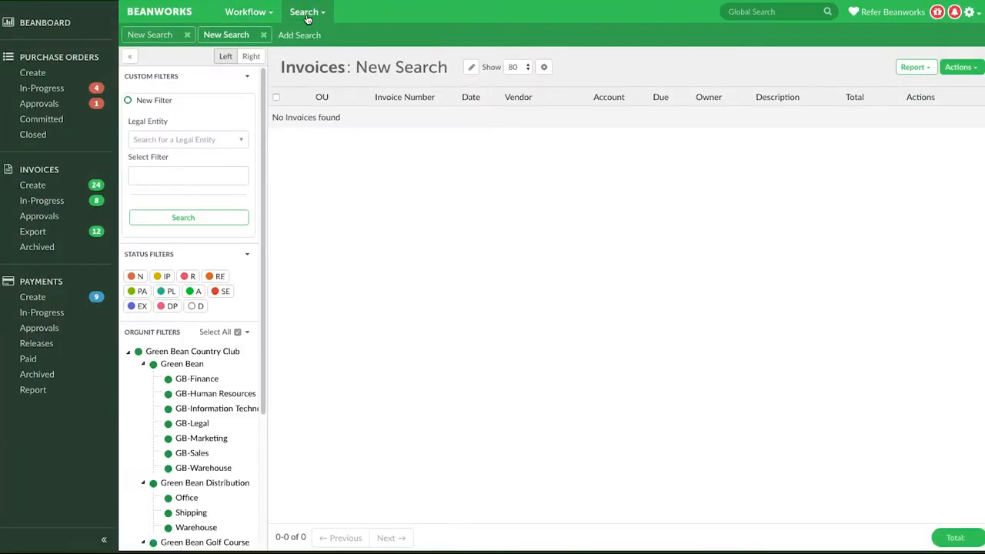
click(188, 176)
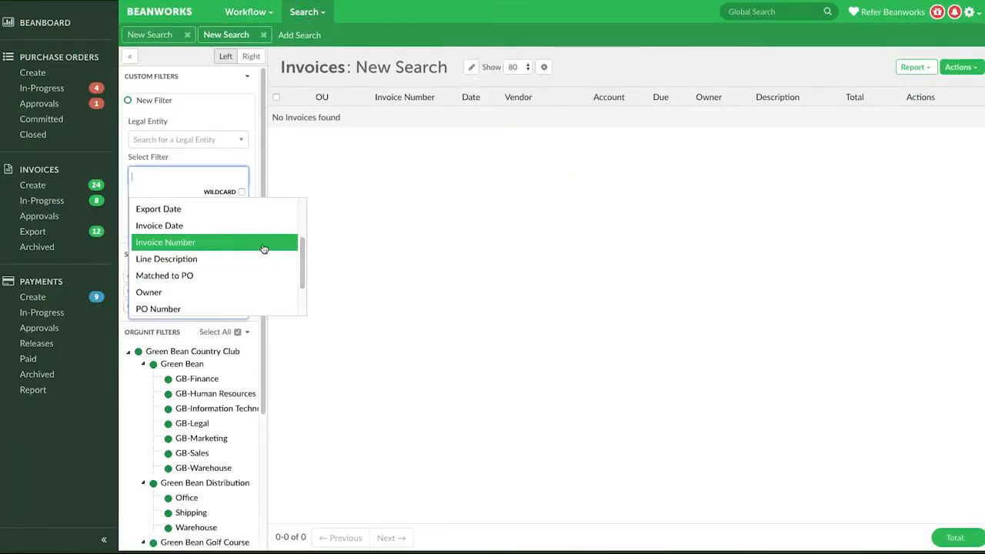
click(167, 241)
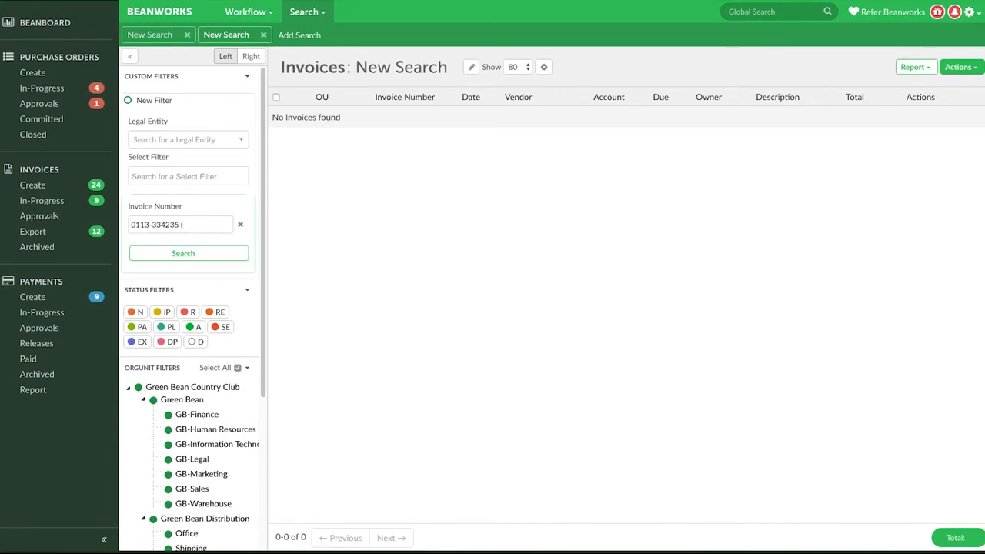
click(183, 252)
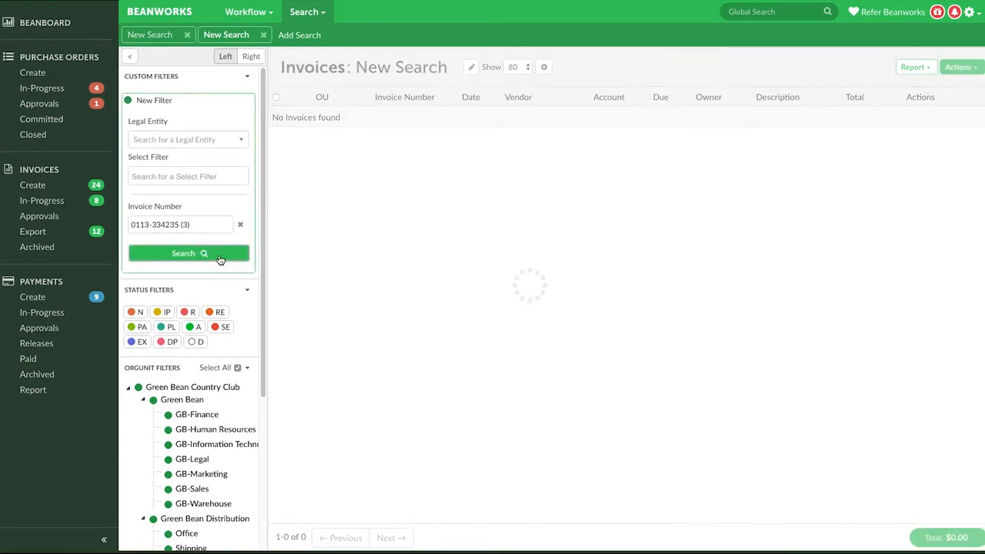
click(183, 253)
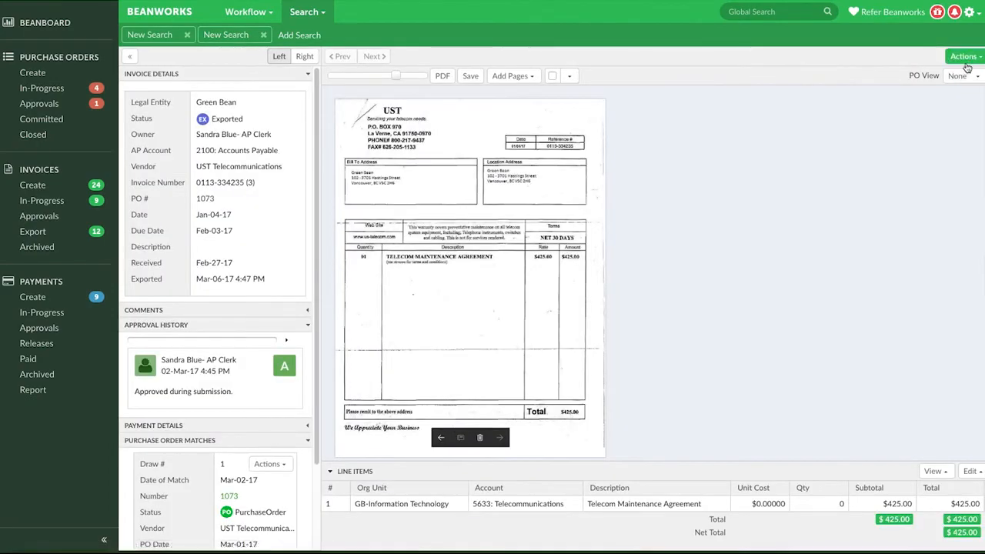
click(963, 55)
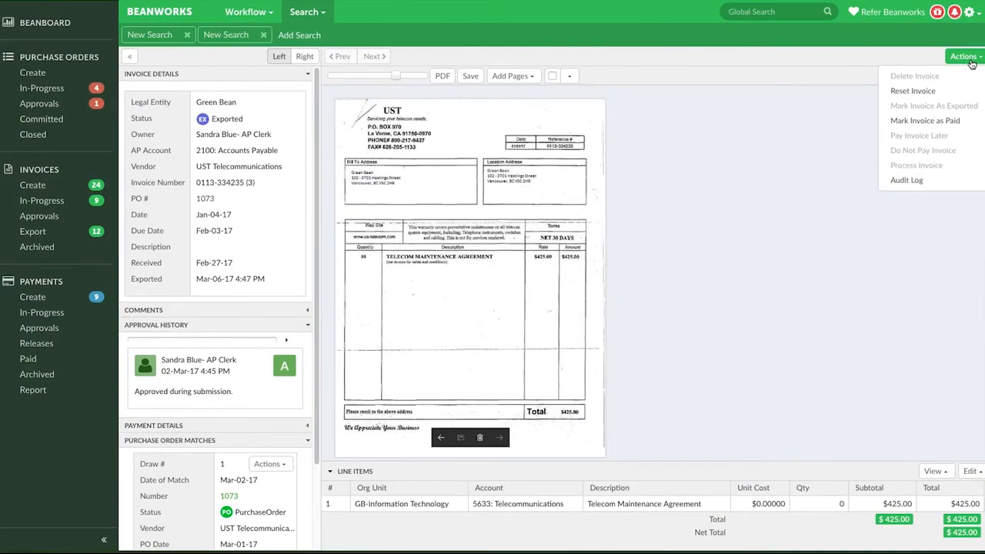
mouse_move(925, 120)
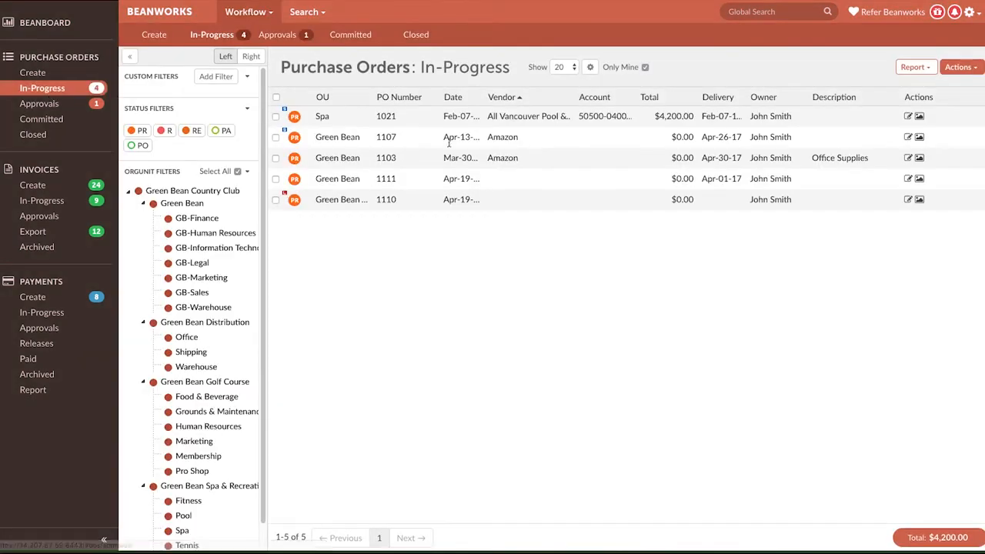
View purchase order 1021 for All Vancouver Pool & Spa and list its actions
click(385, 116)
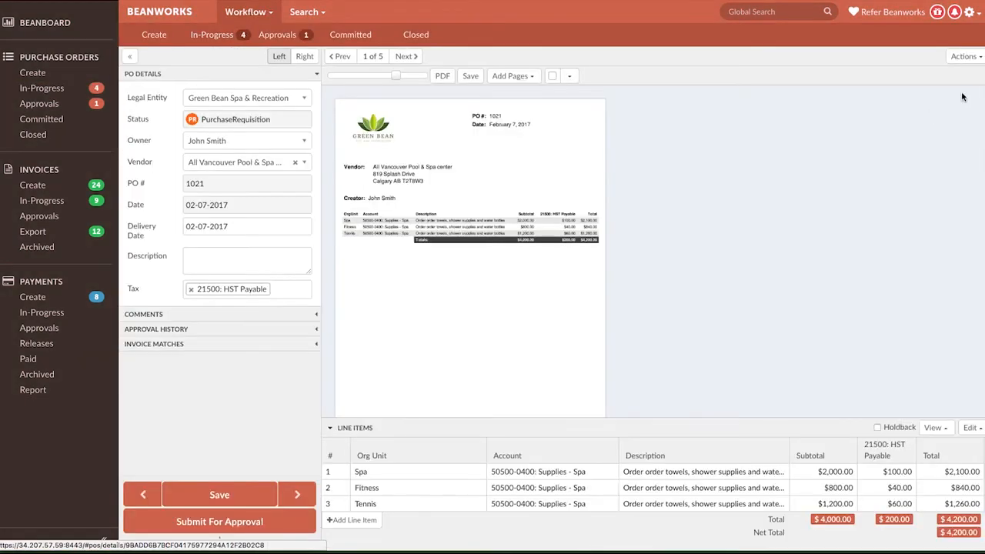
click(963, 55)
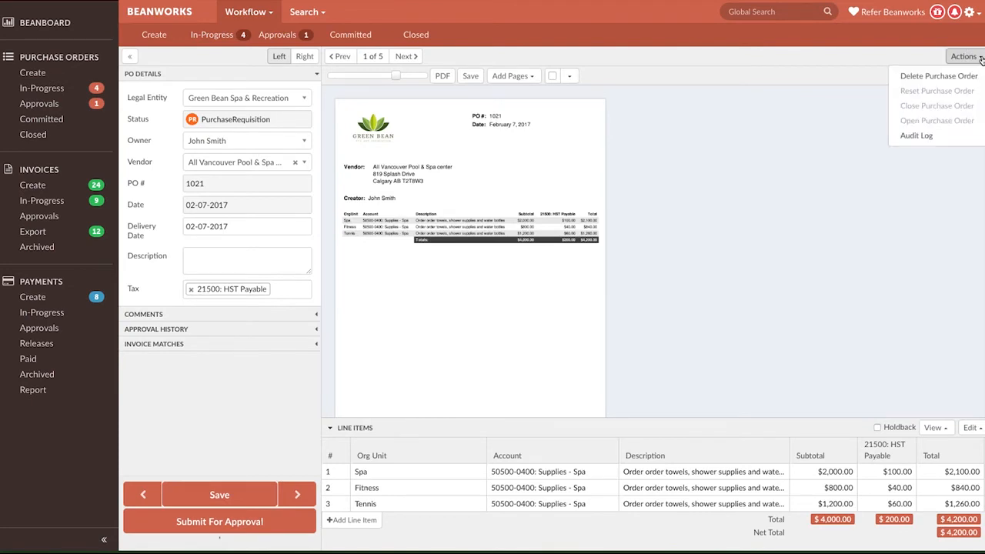
Close committed purchase order 1094 for 6998115 LTD via Actions > Close Purchase Order
click(351, 34)
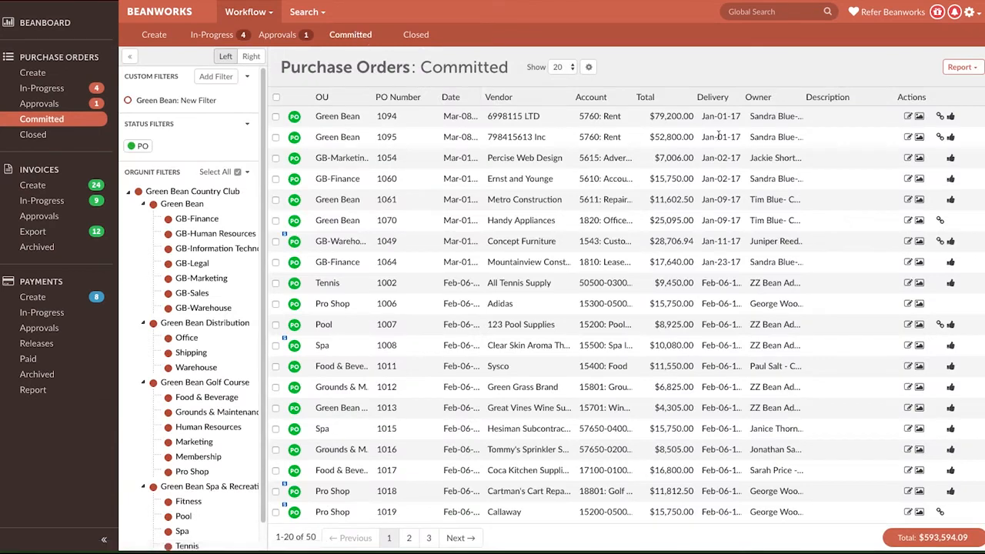
click(386, 117)
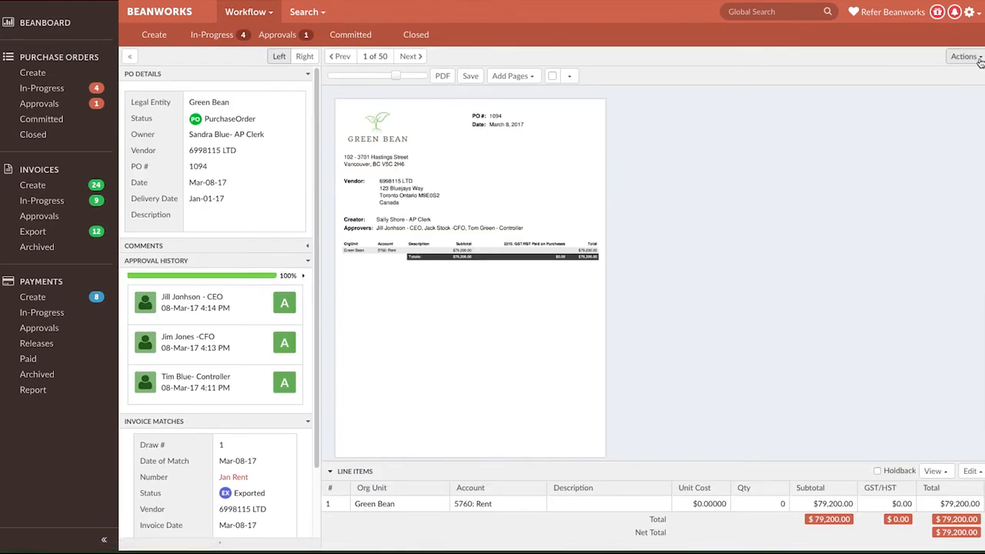
click(964, 55)
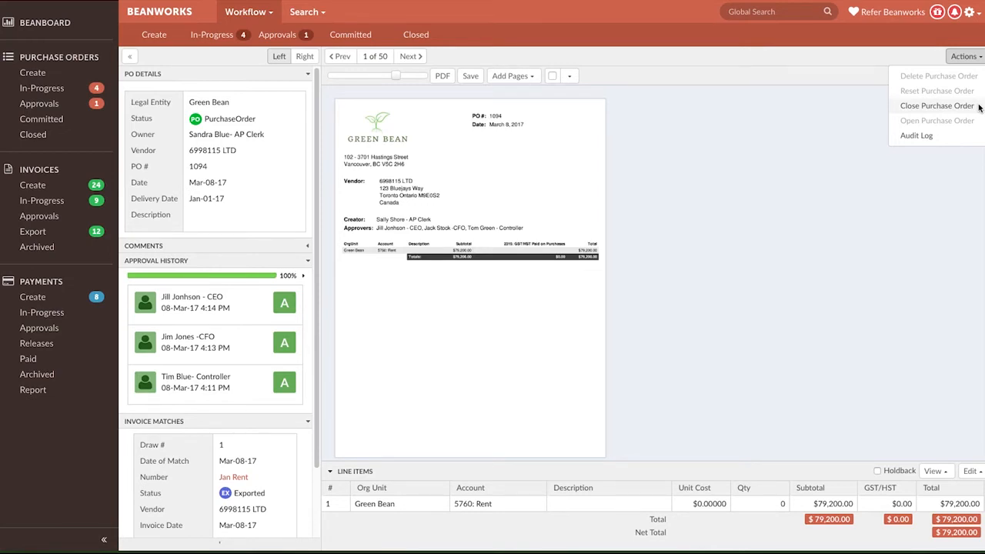
click(935, 105)
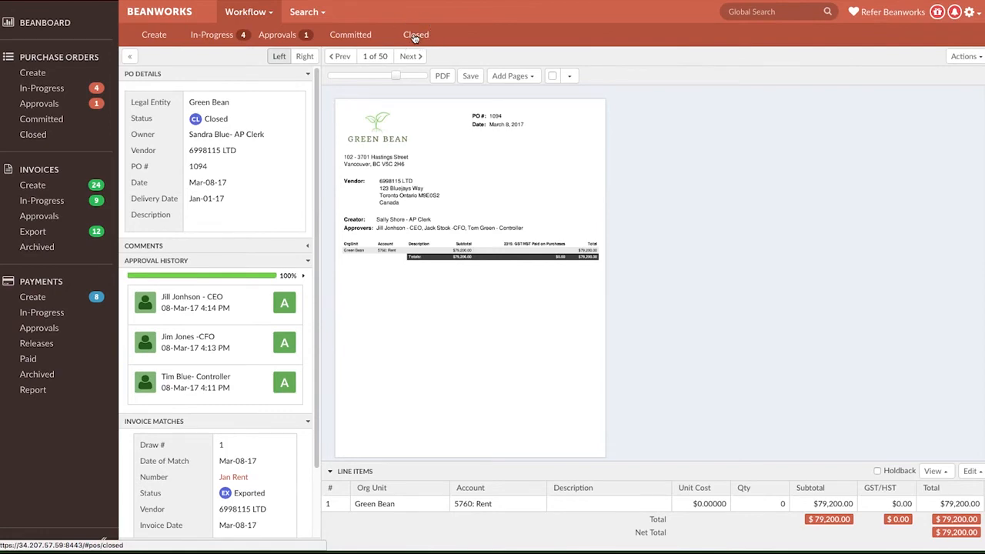
Reopen closed purchase order 1094 via Actions, then return to the Committed list
click(415, 34)
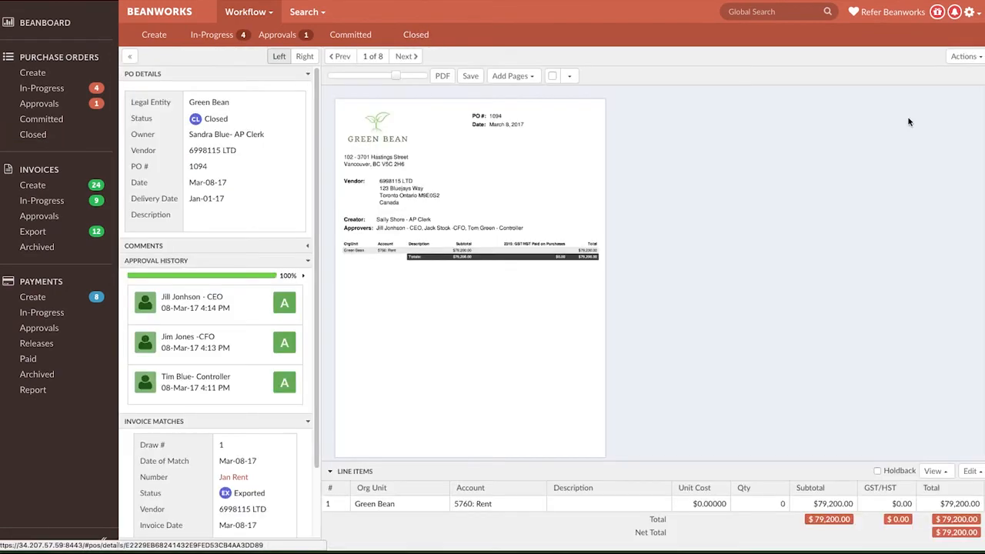
click(963, 56)
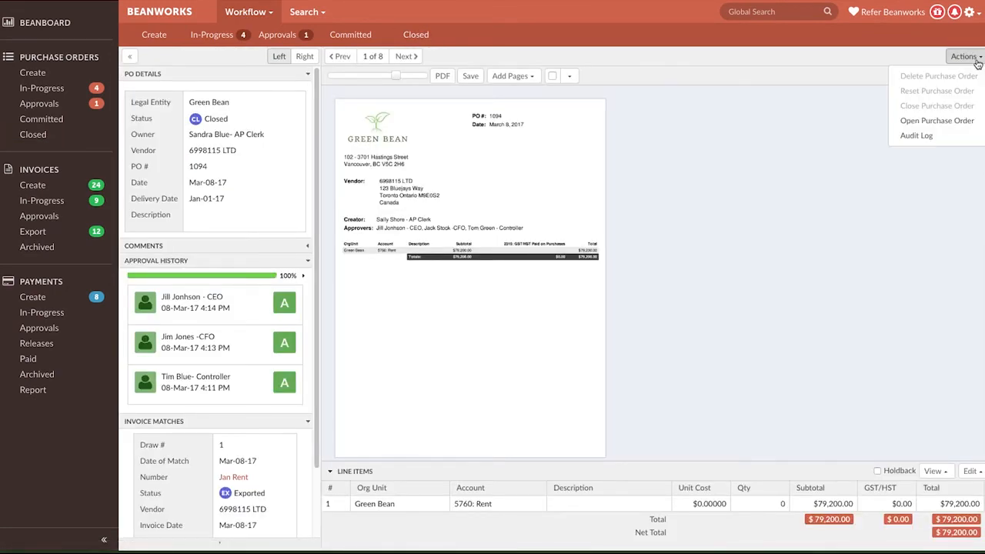
click(936, 120)
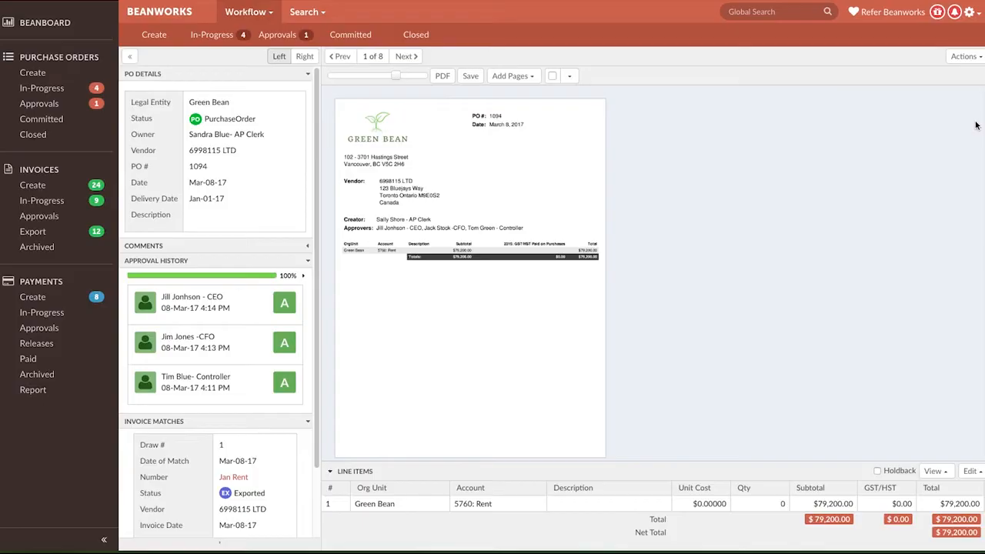
mouse_move(592, 123)
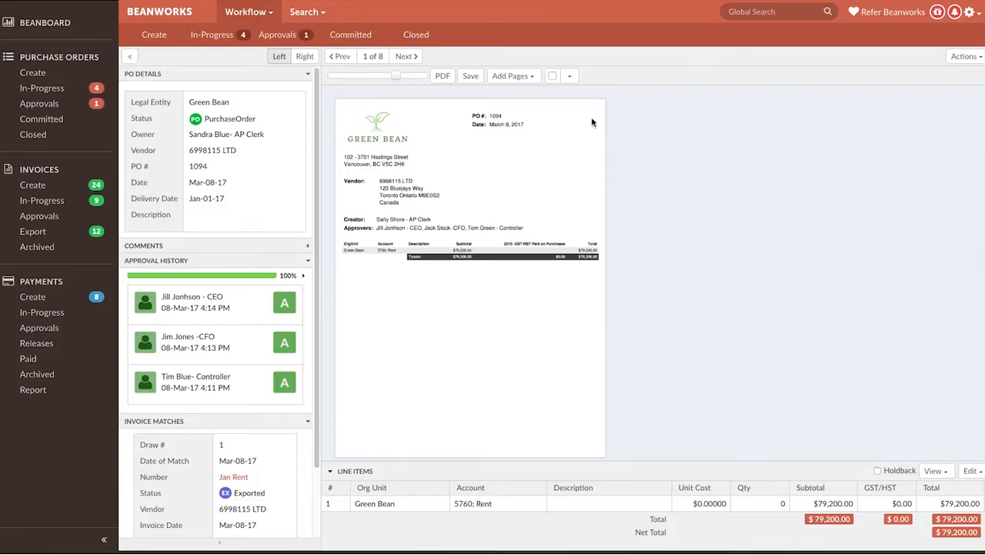
click(351, 33)
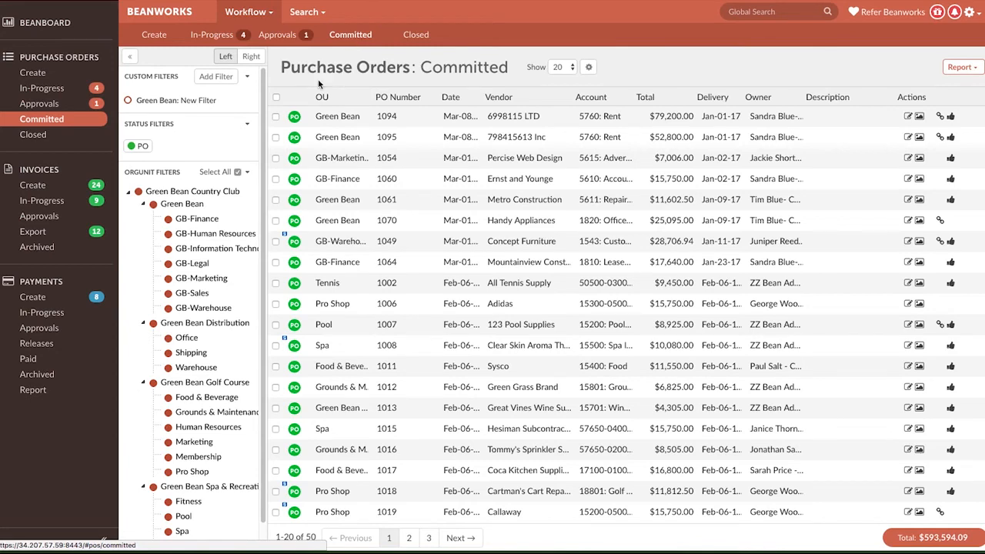
View Bayfield Investments payment 100007, then show the Payments: In-Progress list
click(43, 311)
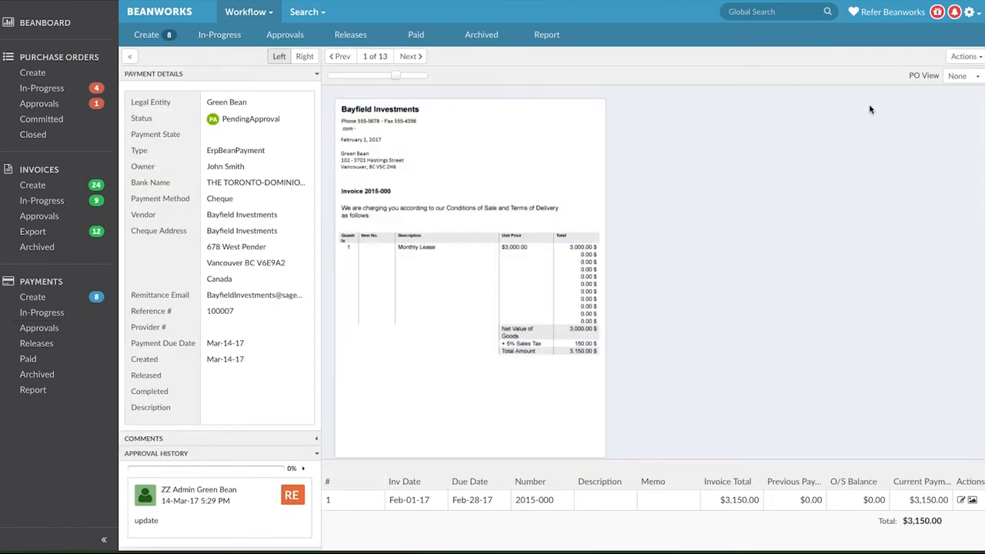
click(964, 55)
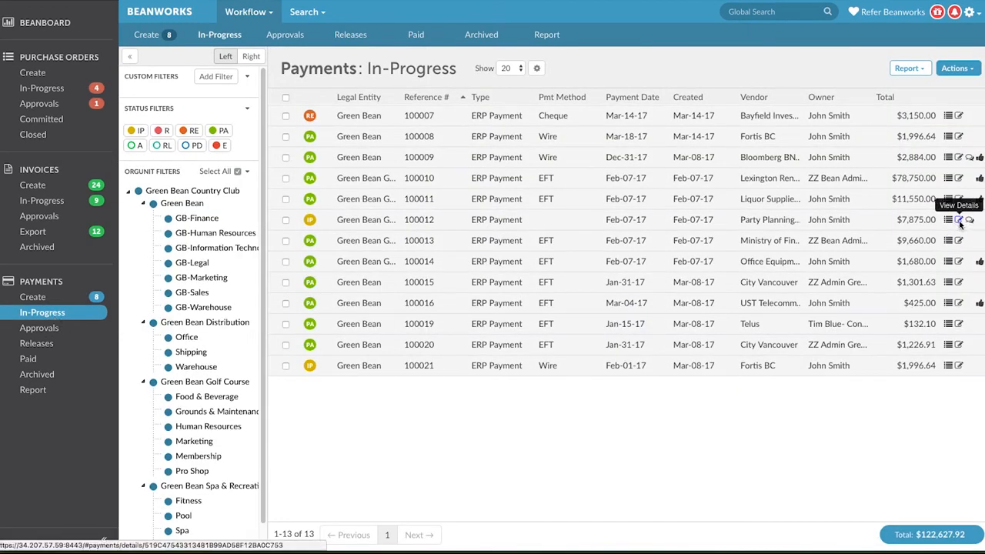
View payment 100012 for Party Planning 123, then list actions for released UST payment 100018
click(948, 219)
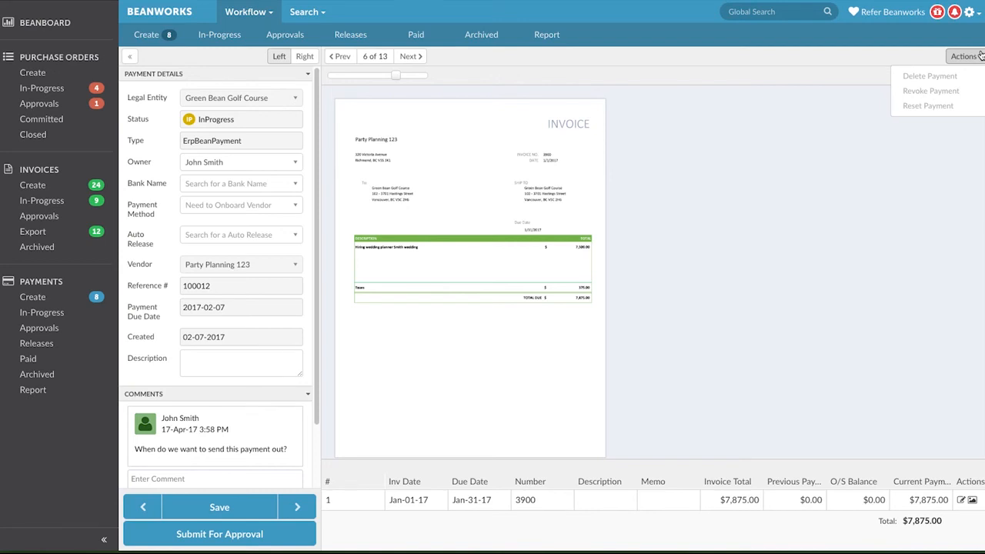
click(416, 34)
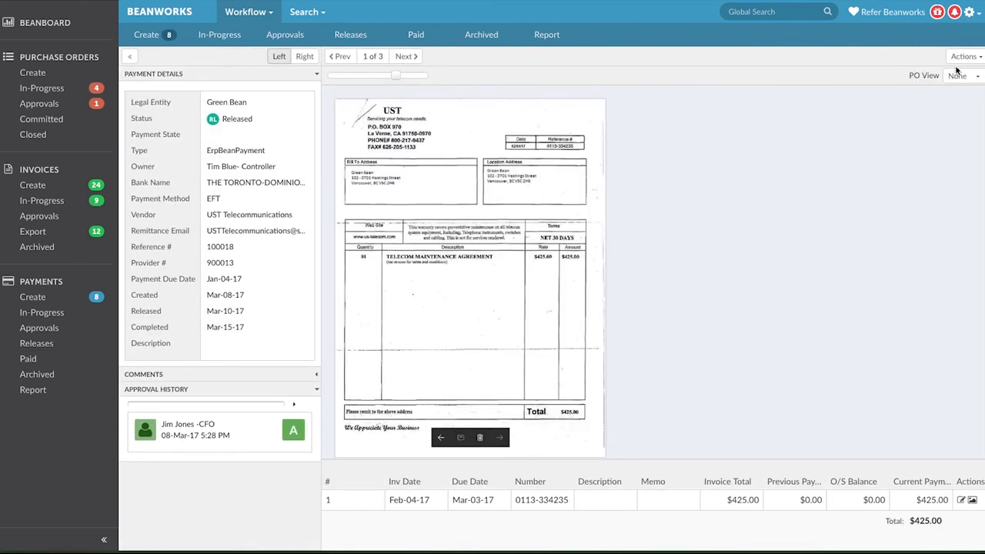
click(964, 55)
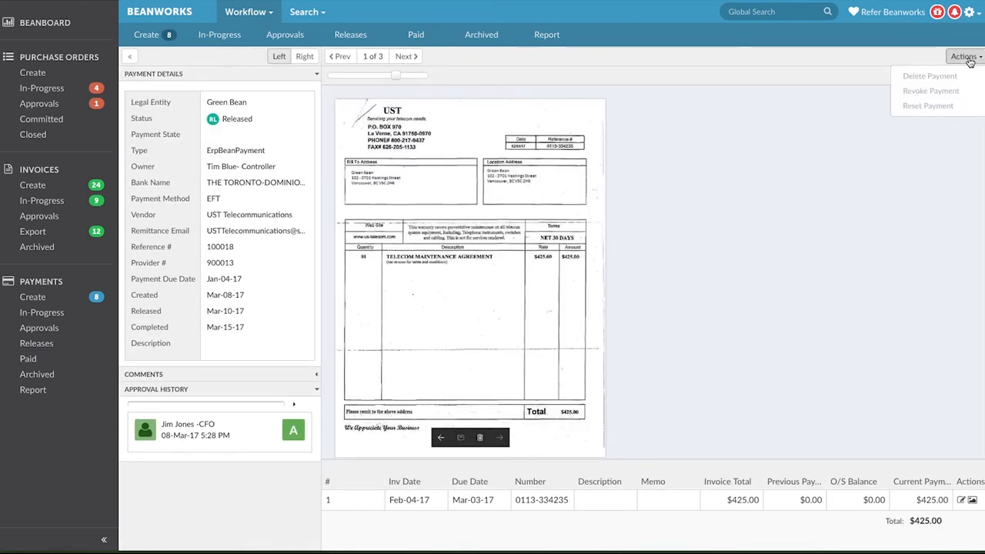